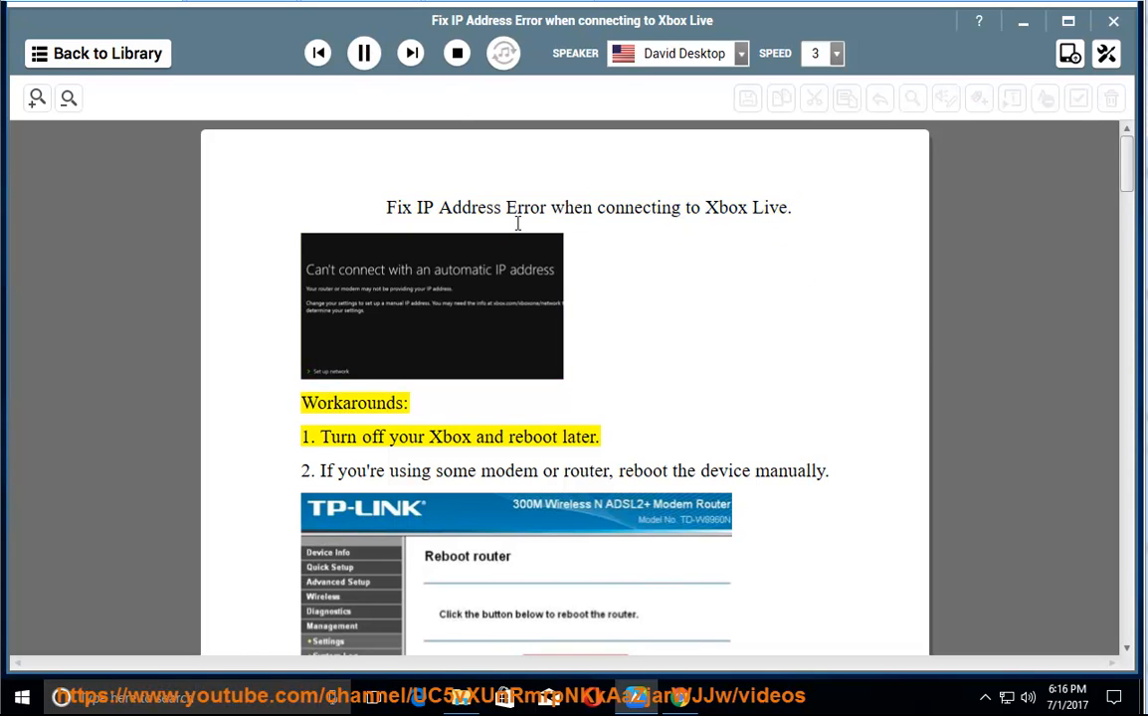
# Step: Follow the read-aloud from the title through workarounds 1–4 to Solution 1
pyautogui.doubleClick(532, 436)
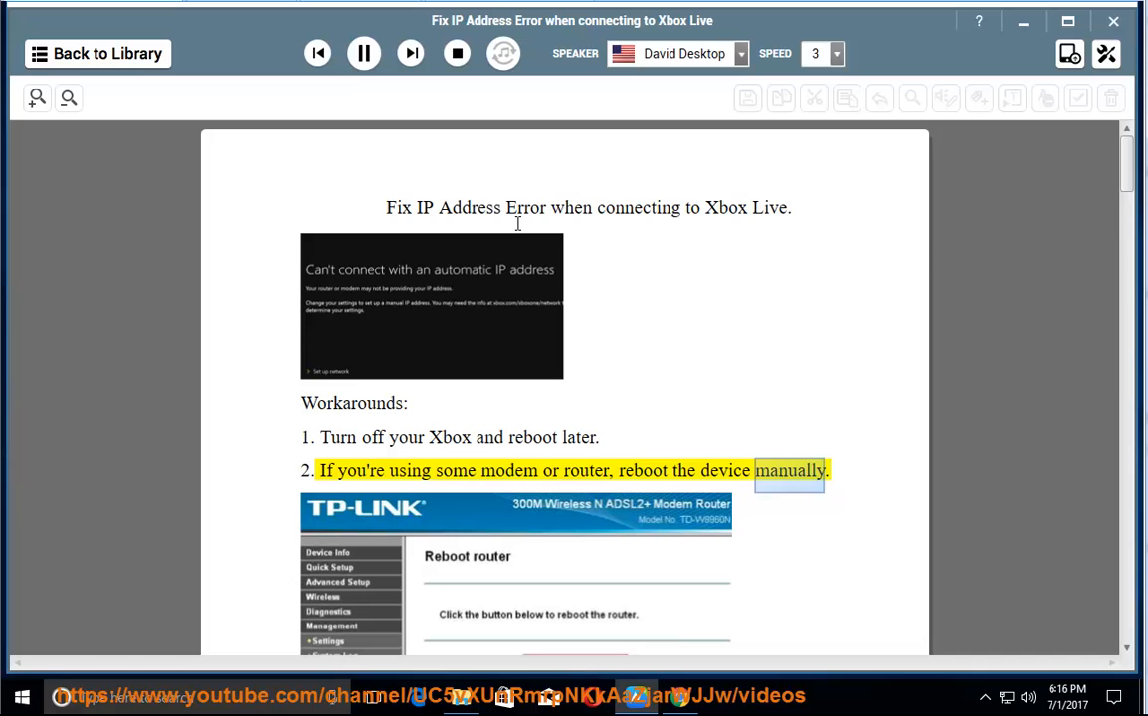
pyautogui.scroll(-3)
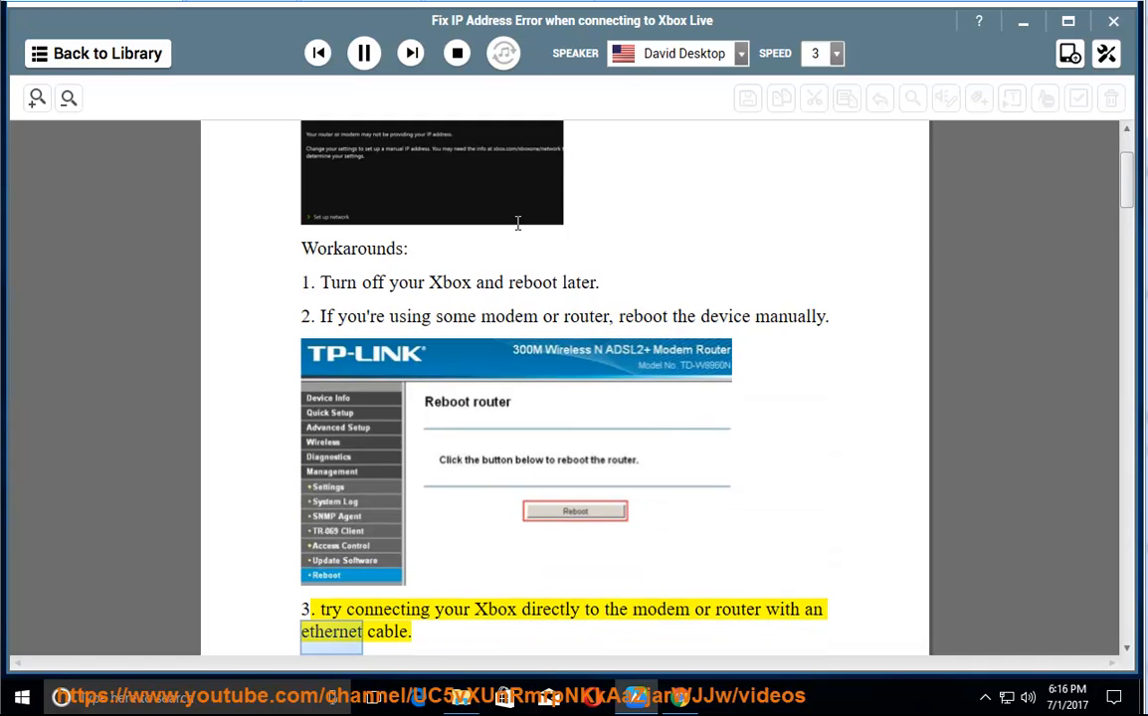
pyautogui.scroll(-3)
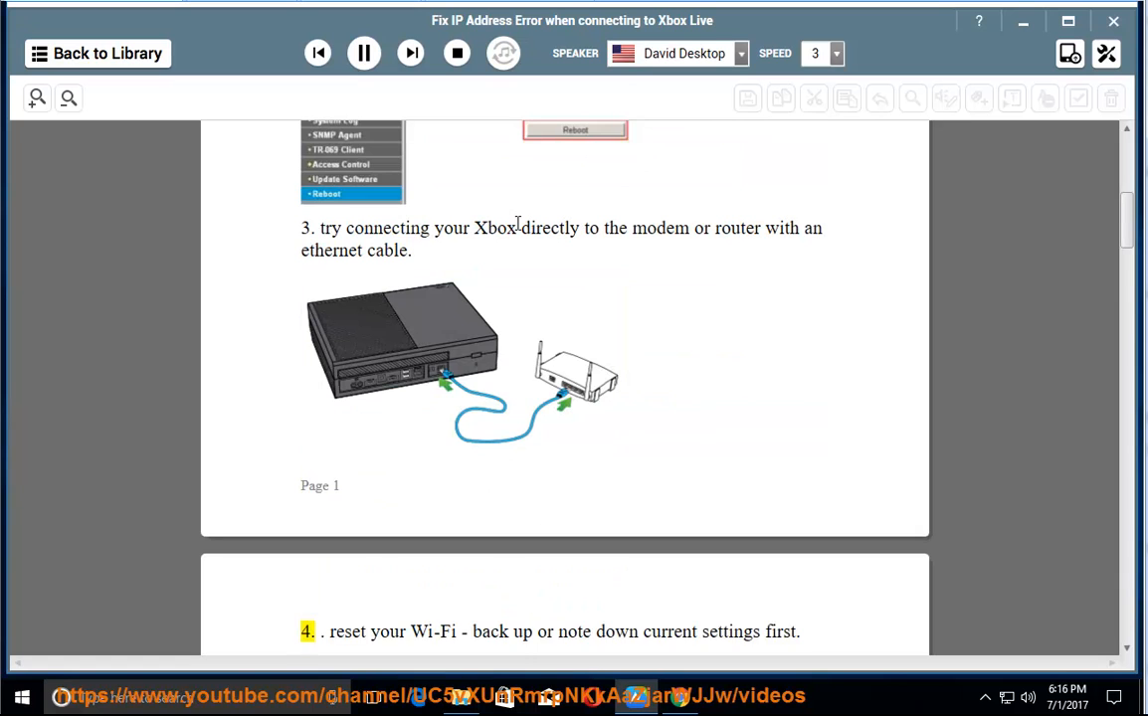
pyautogui.doubleClick(669, 632)
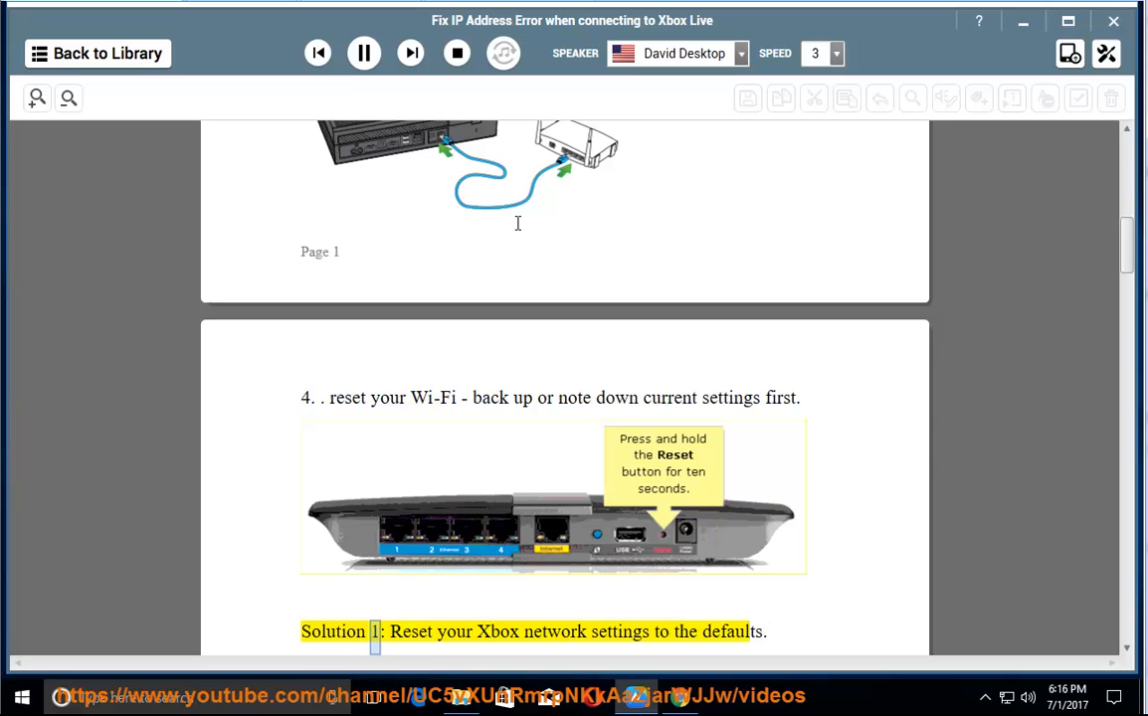
# Step: Follow Solution 1 from turning off the console to selecting the wired network
pyautogui.doubleClick(732, 631)
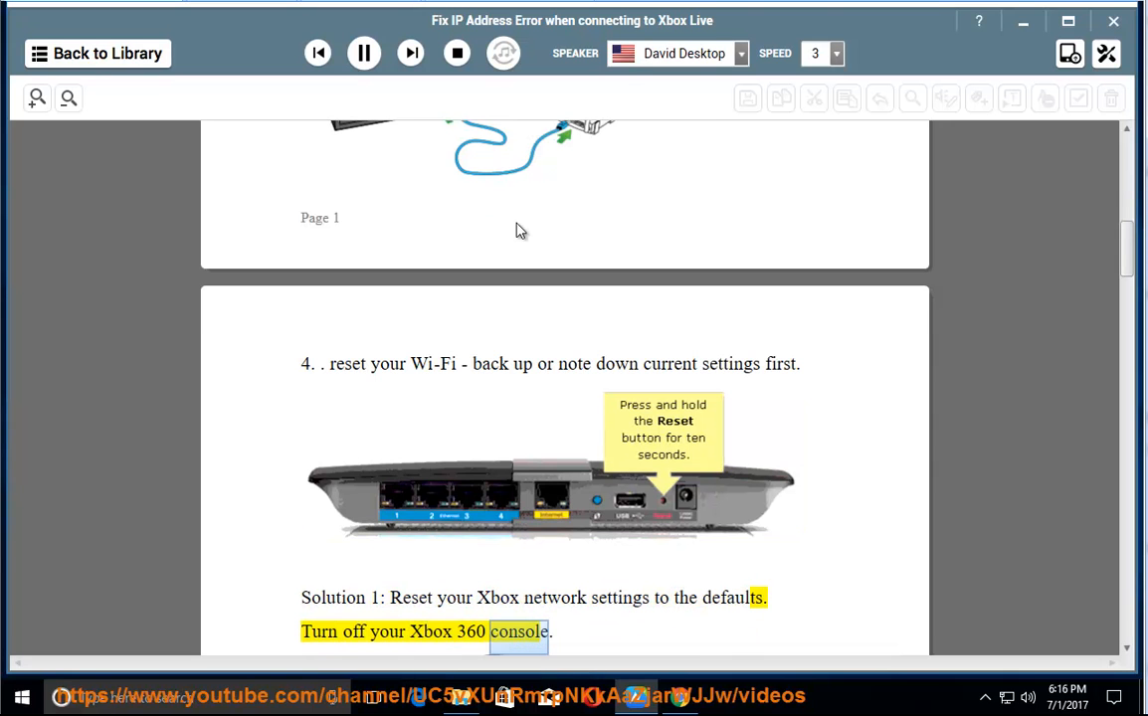
pyautogui.scroll(-3)
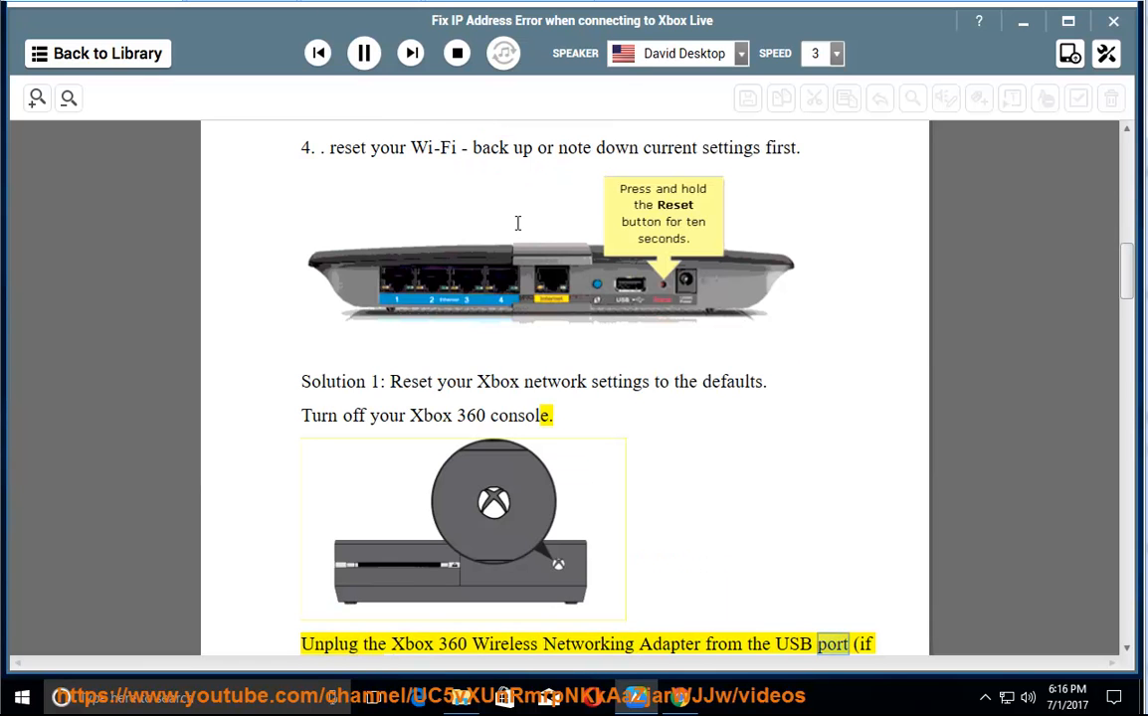
pyautogui.scroll(-3)
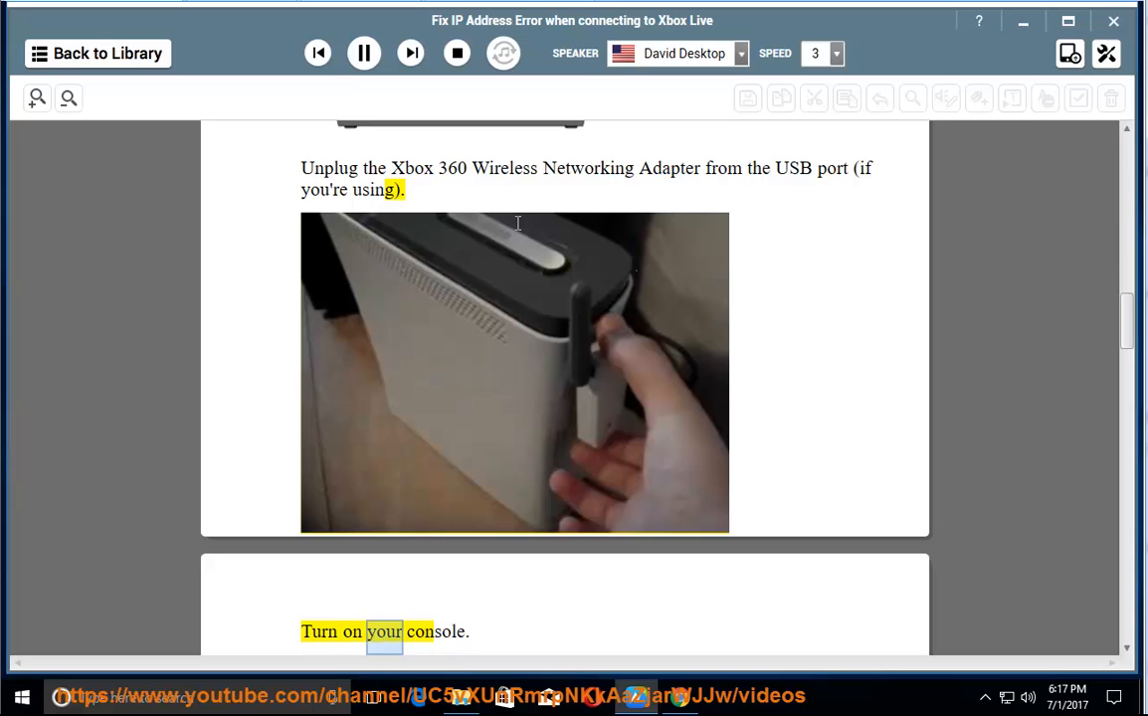
pyautogui.scroll(-3)
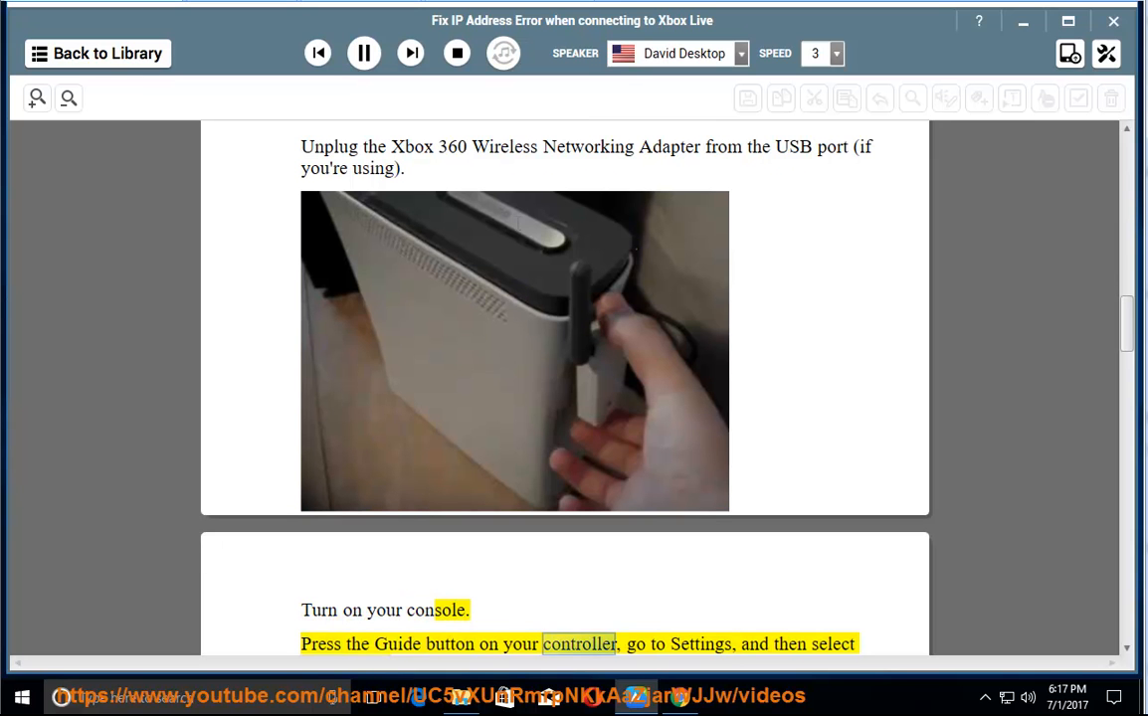
pyautogui.scroll(-3)
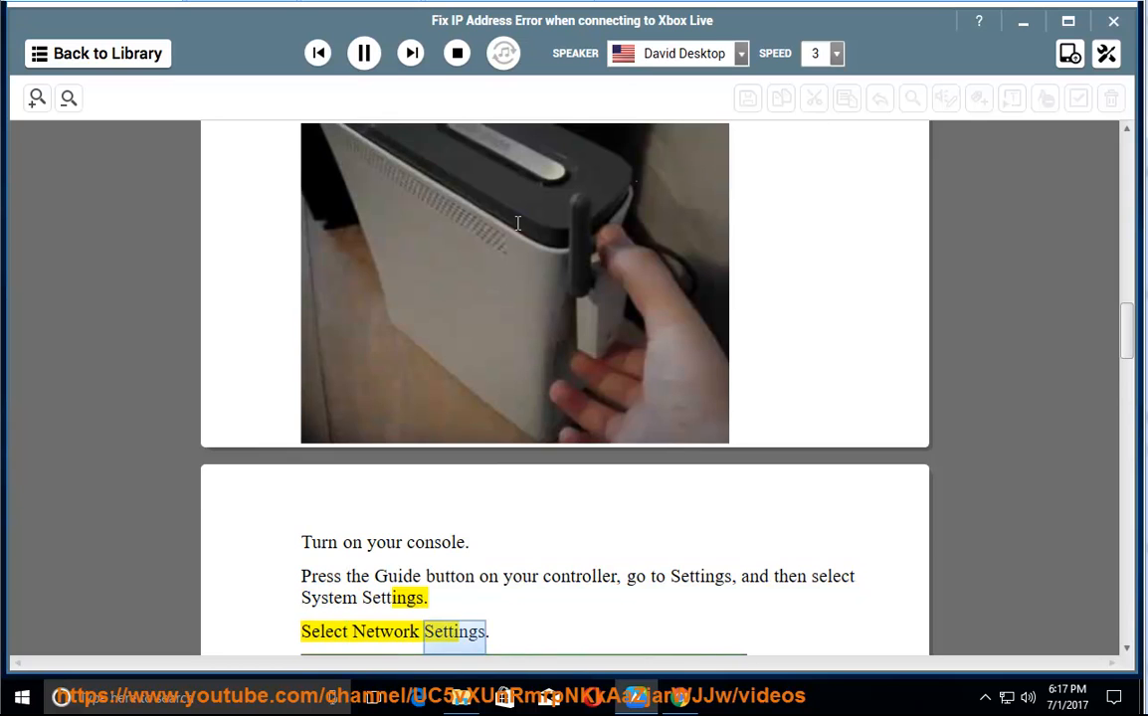
pyautogui.scroll(-3)
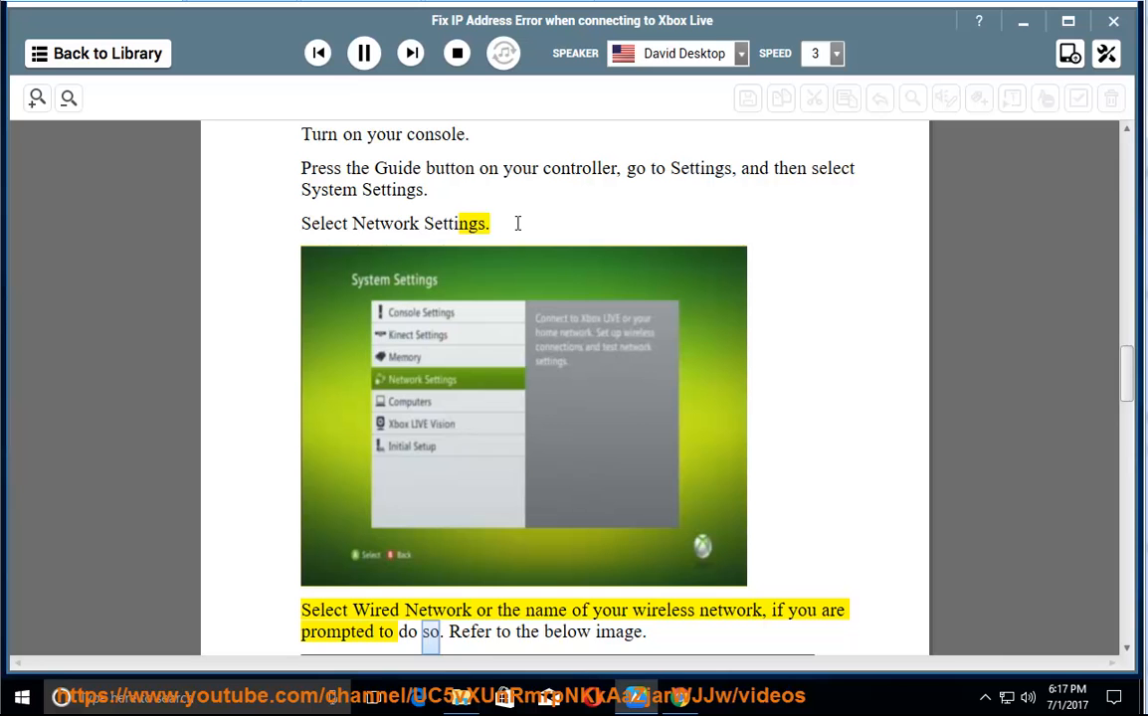
# Step: Follow factory-defaults reset and Solution 2 through to checking signal quality and channel
pyautogui.scroll(-3)
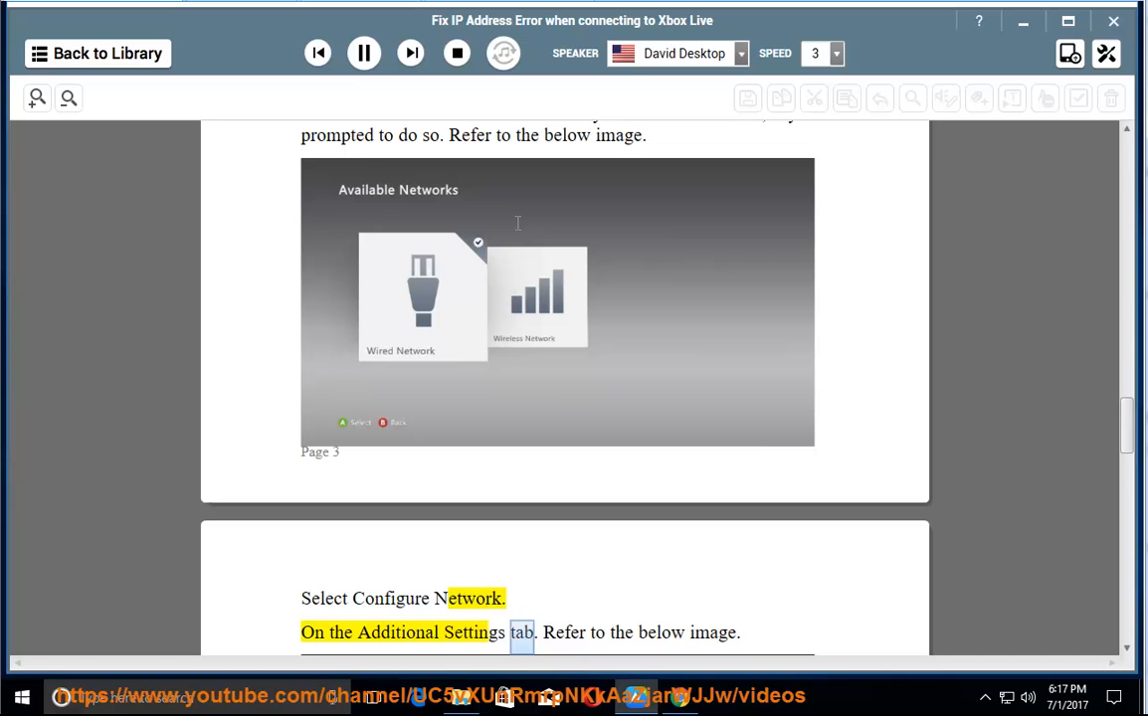
pyautogui.scroll(-3)
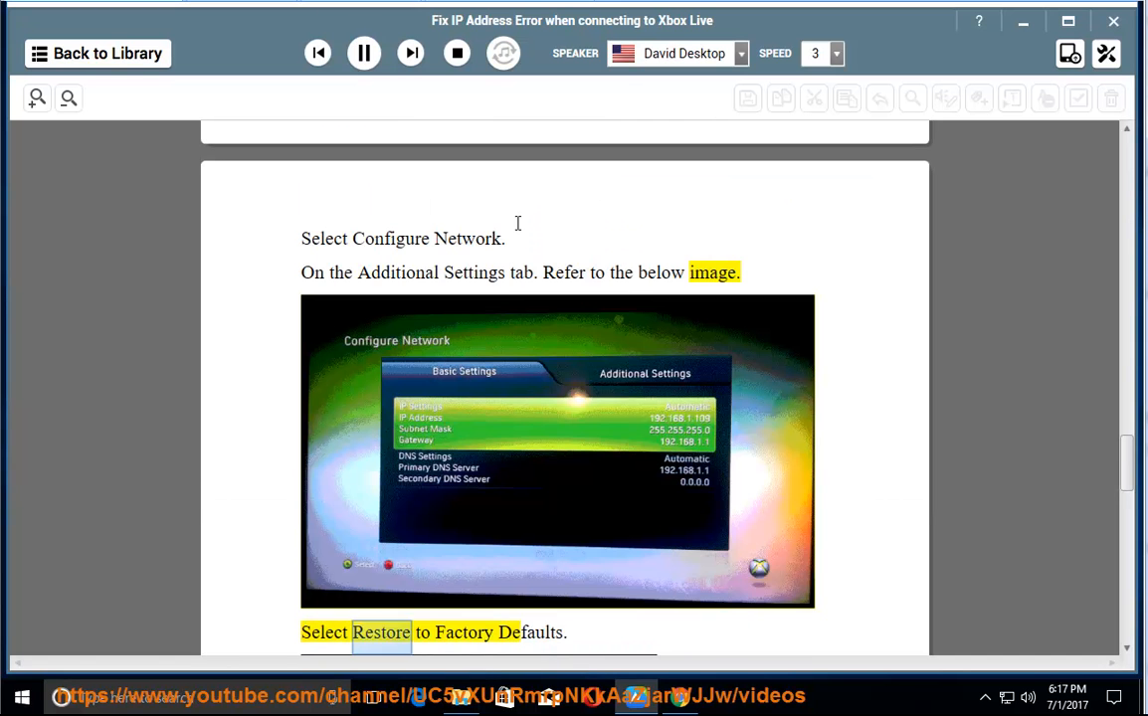
pyautogui.scroll(-3)
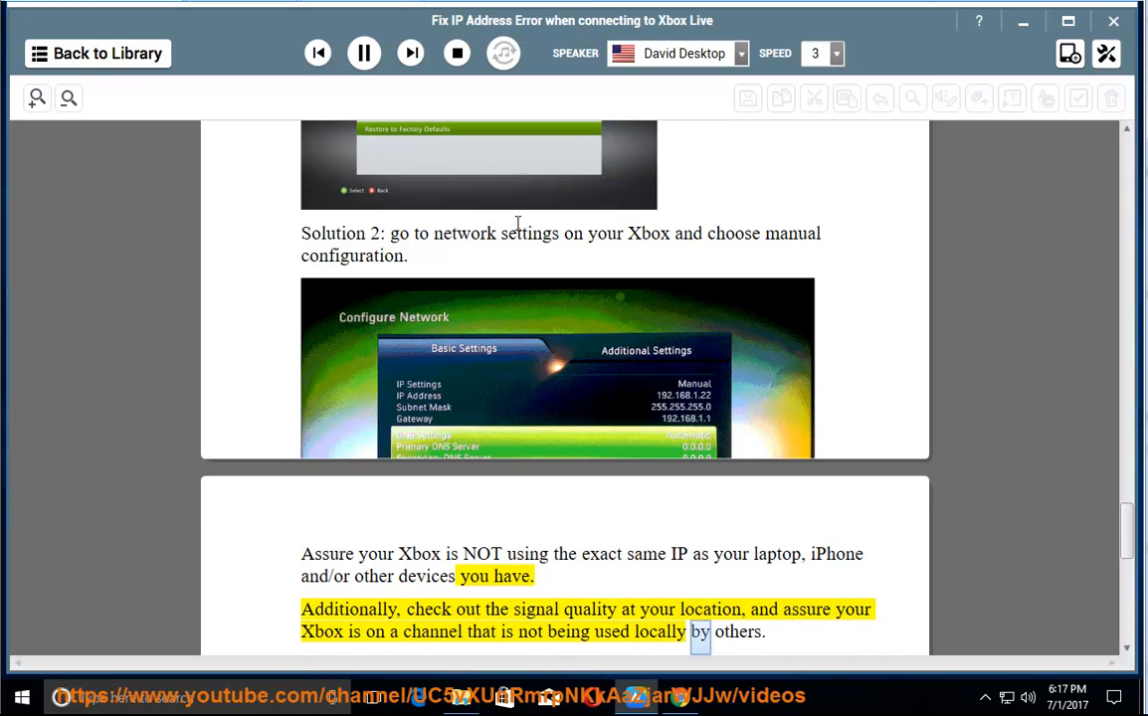
# Step: Pause playback after the signal-quality and channel sentence
pyautogui.click(363, 53)
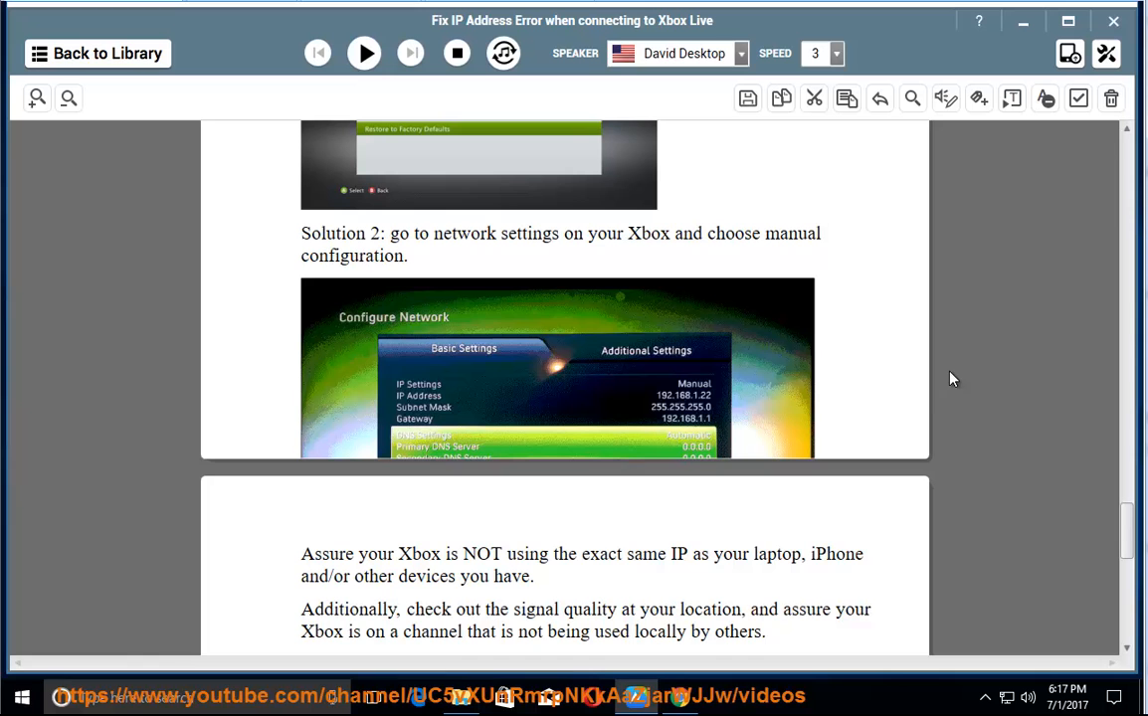
pyautogui.scroll(-3)
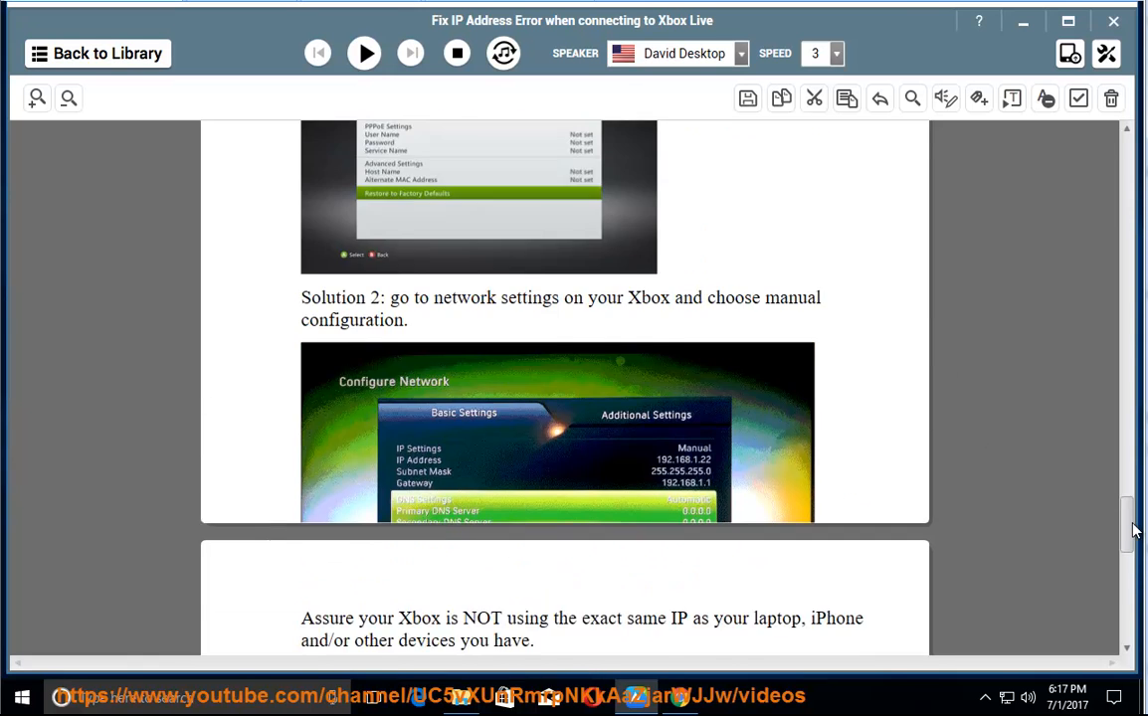